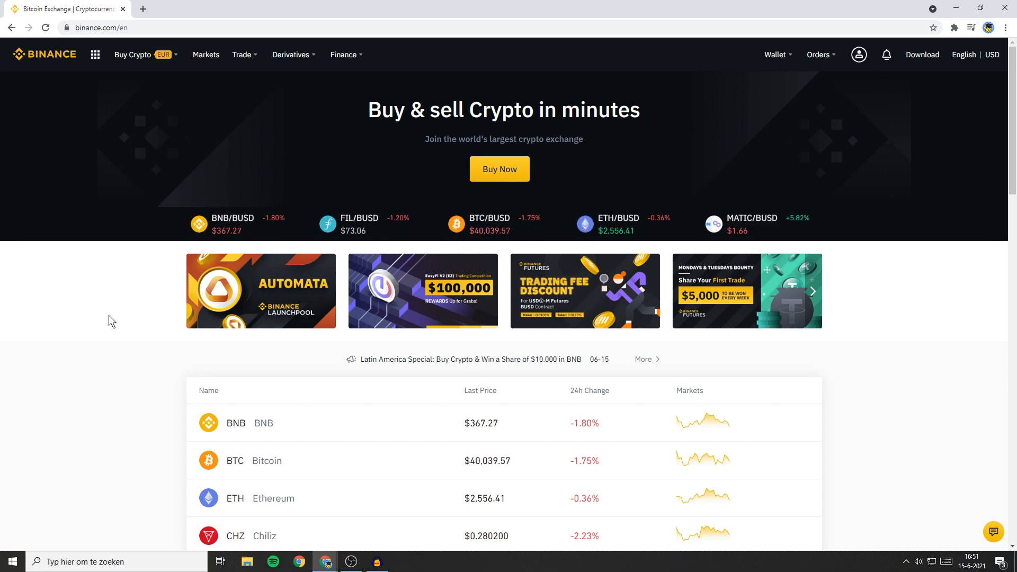
mouse_move(109, 334)
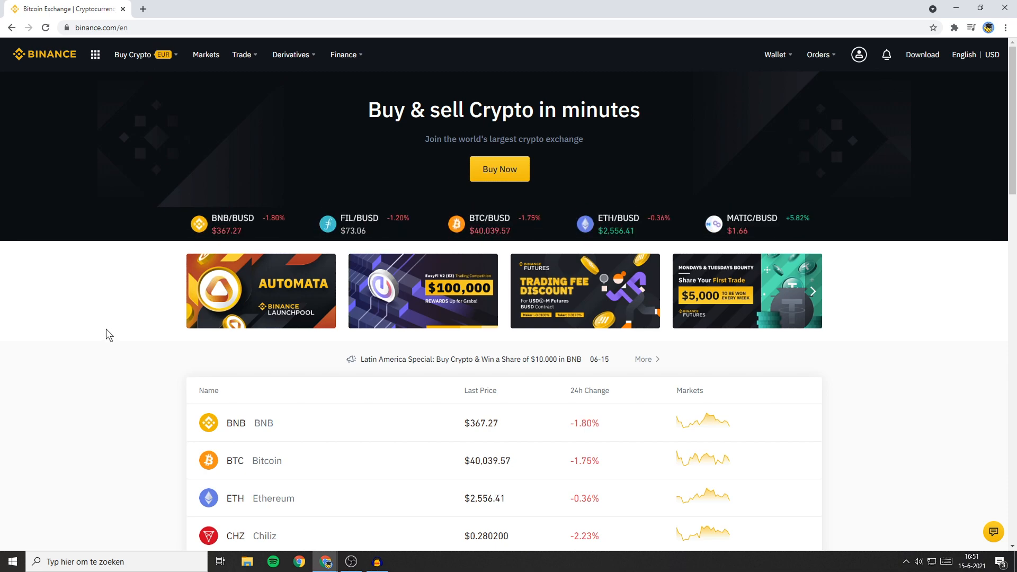
mouse_move(172, 344)
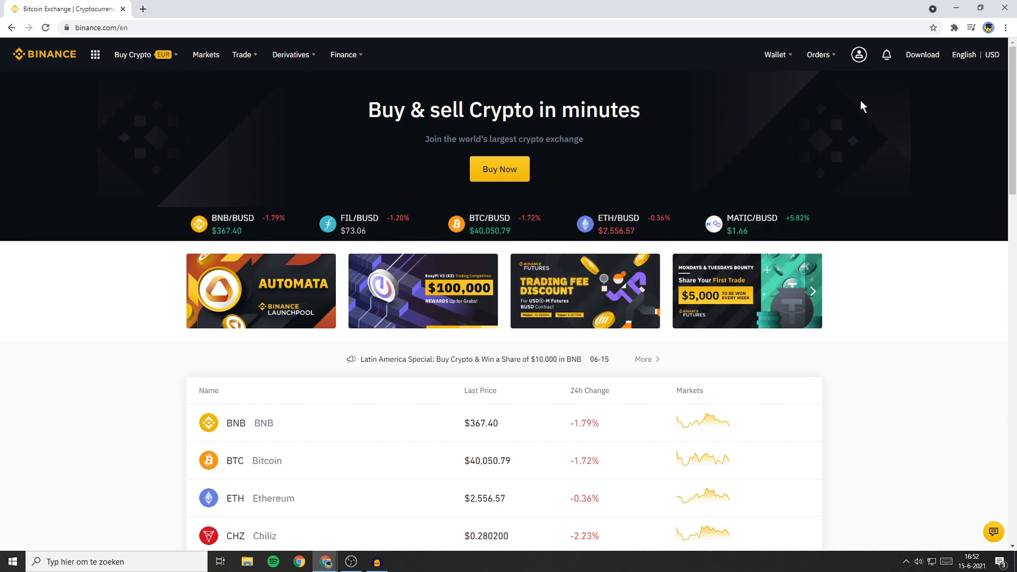
Open the account dropdown from the profile icon on the Binance home page
click(885, 55)
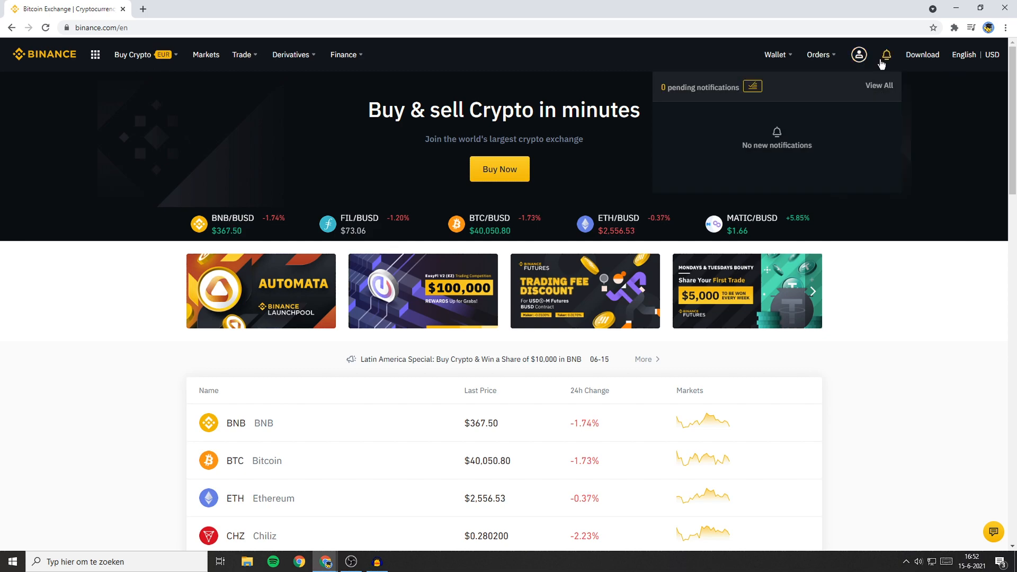
click(858, 54)
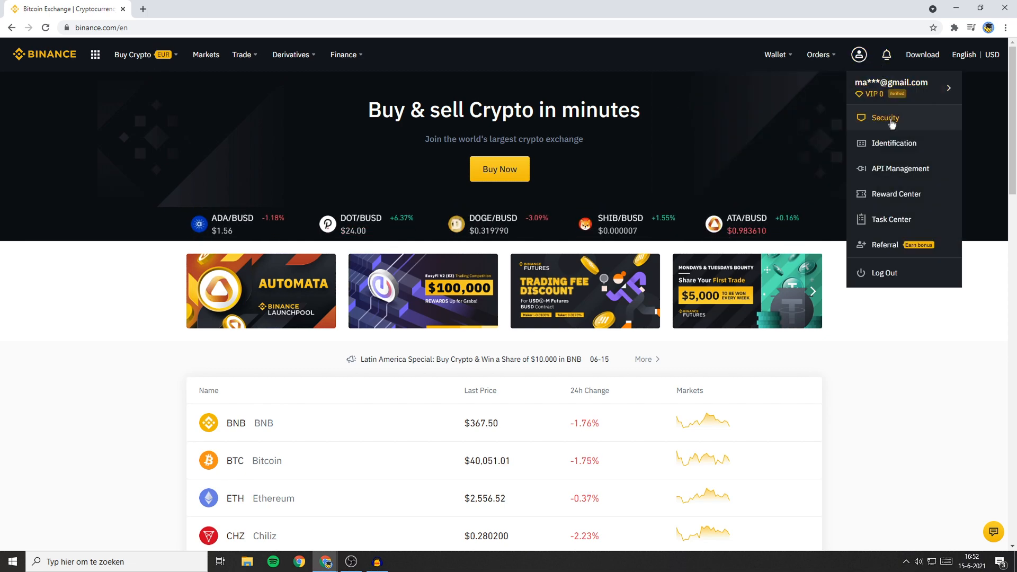
Go to the account Security settings page from the dropdown
click(885, 118)
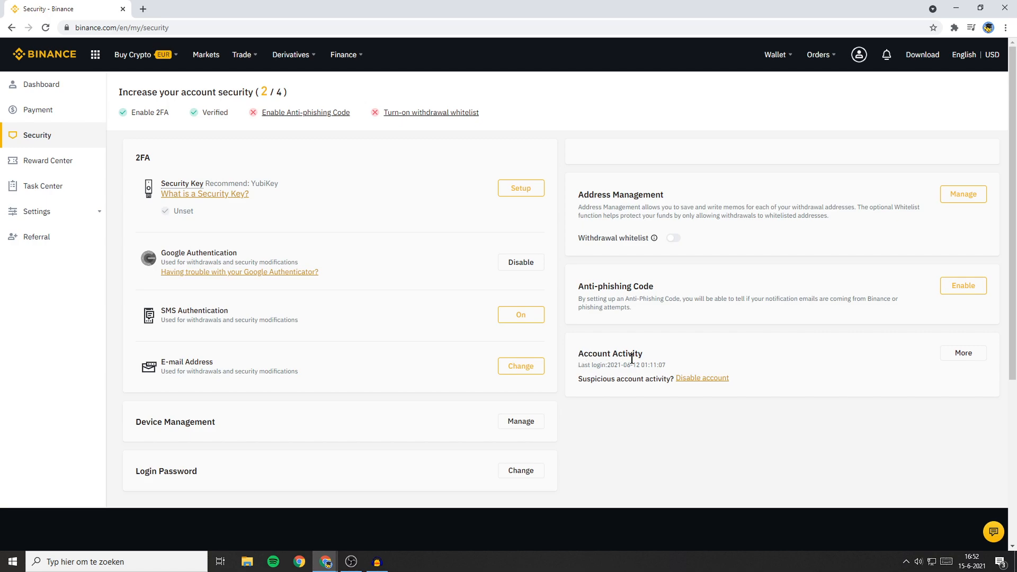
mouse_move(620, 379)
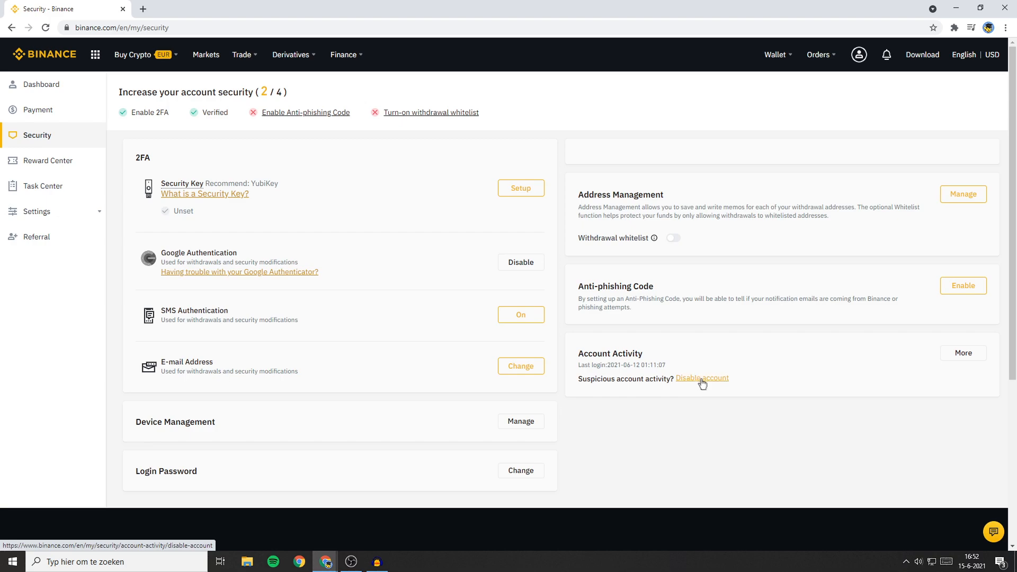
Follow the 'Disable account' link under Account Activity to reach the Disable Your Account page
click(701, 378)
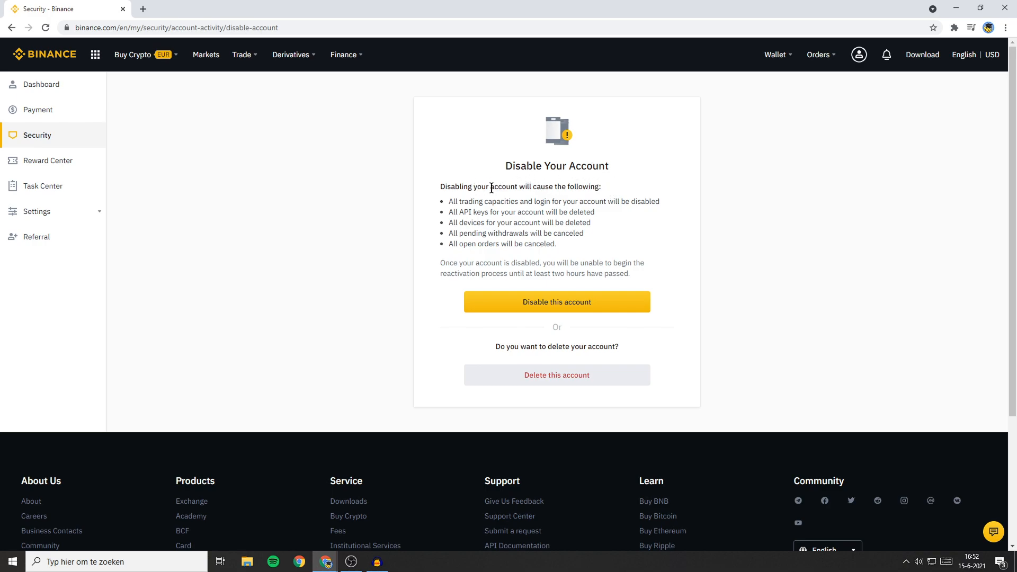
mouse_move(559, 207)
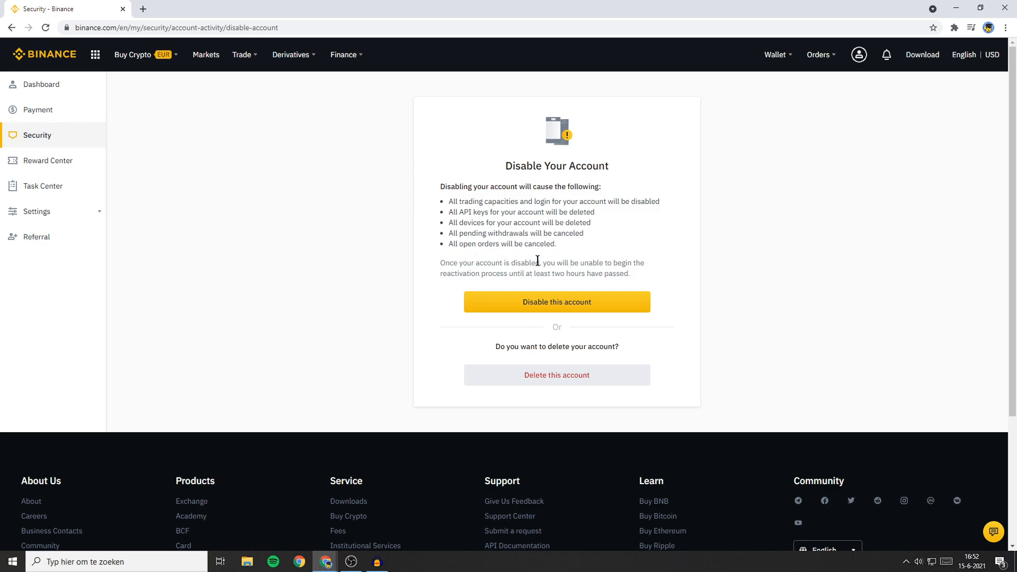
mouse_move(544, 274)
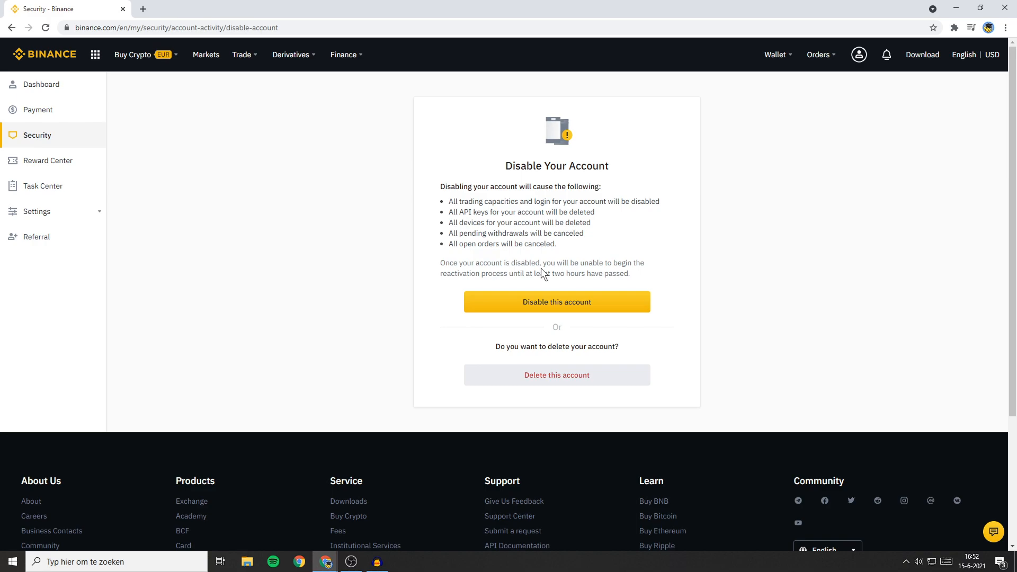
mouse_move(550, 288)
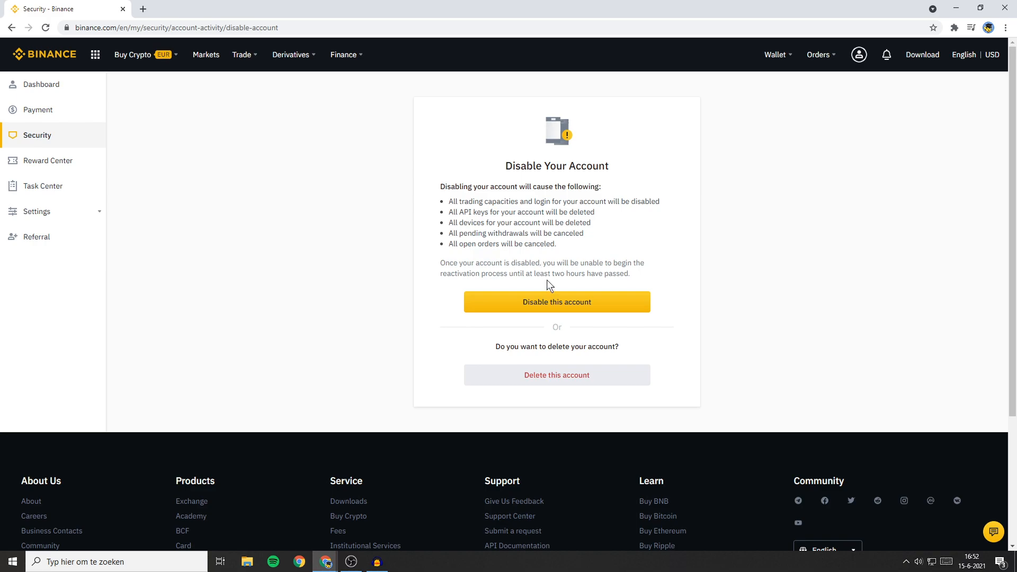
mouse_move(556, 302)
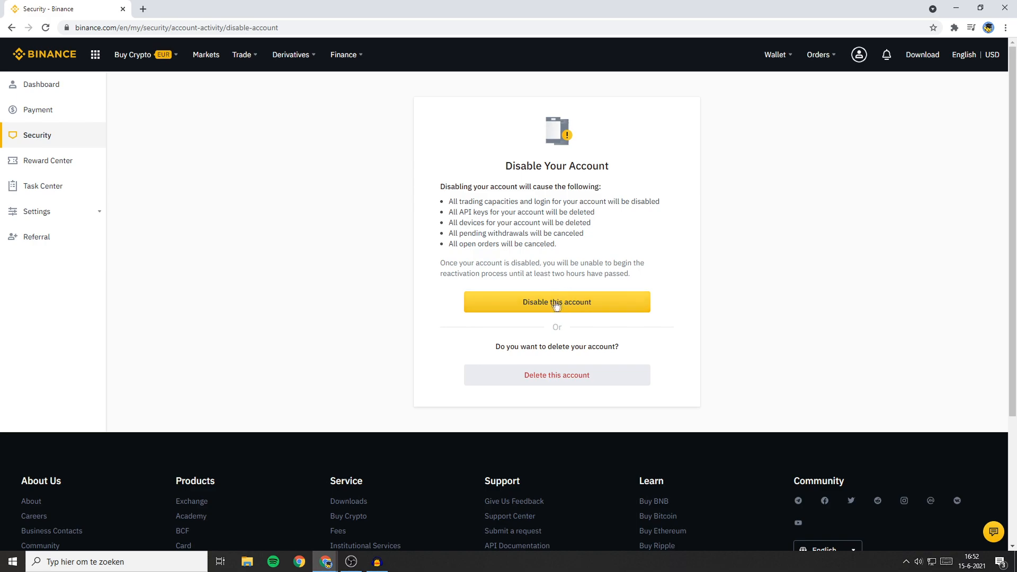